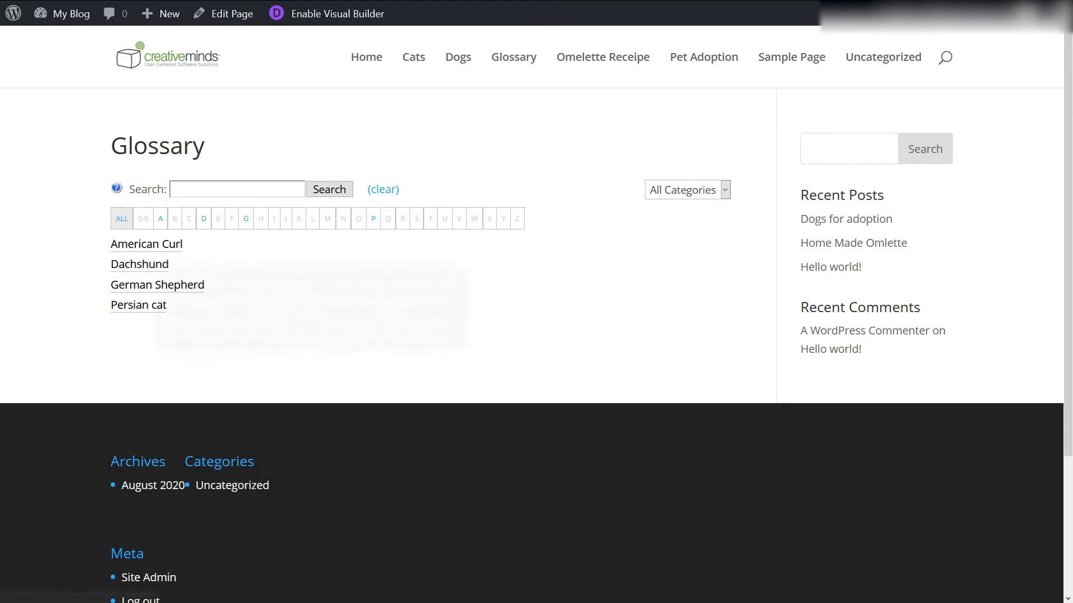
pyautogui.moveTo(138, 305)
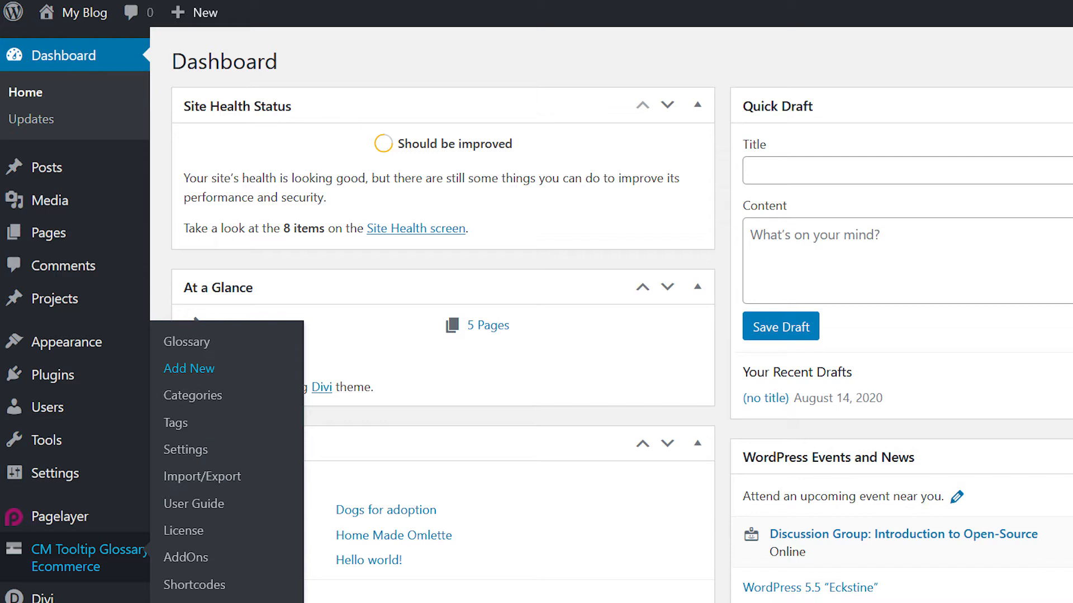
# - Create a new glossary term titled 'Persian Cat' with a description of the long-haired breed
pyautogui.click(189, 368)
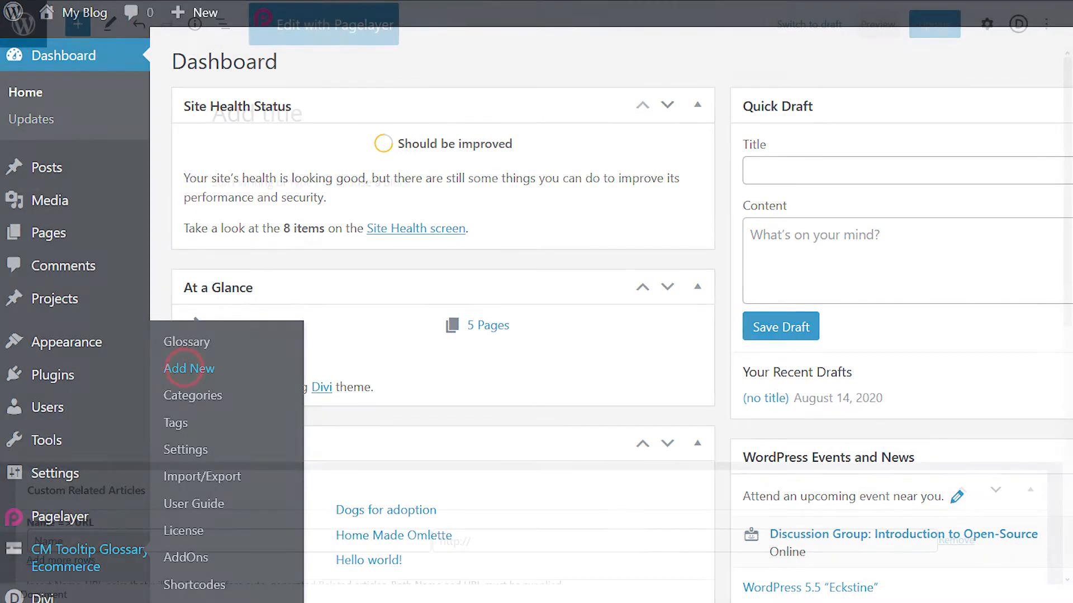
pyautogui.click(188, 368)
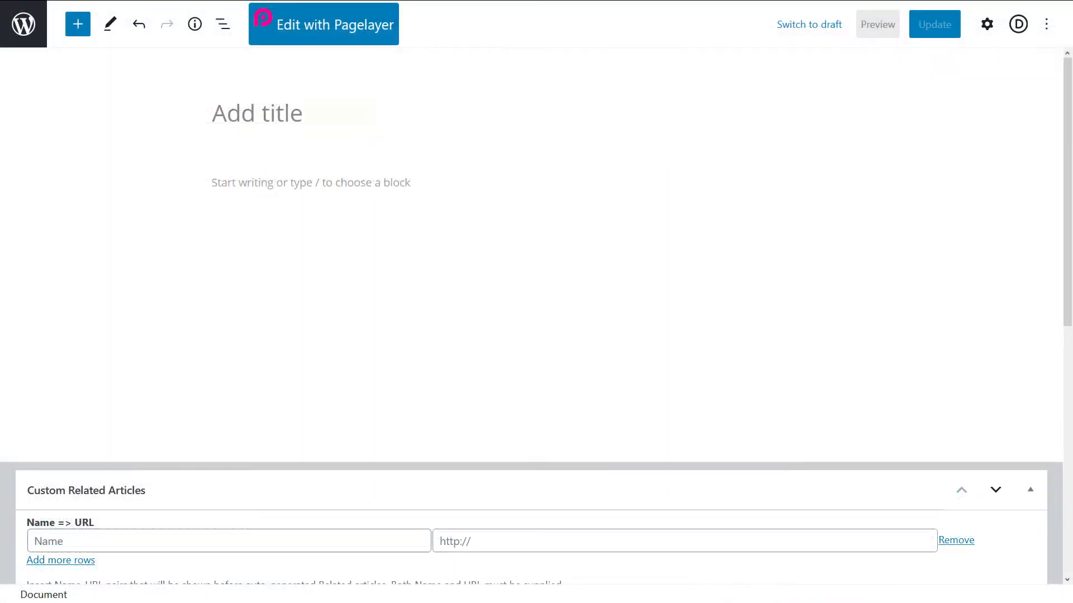
pyautogui.write('Persian Cat')
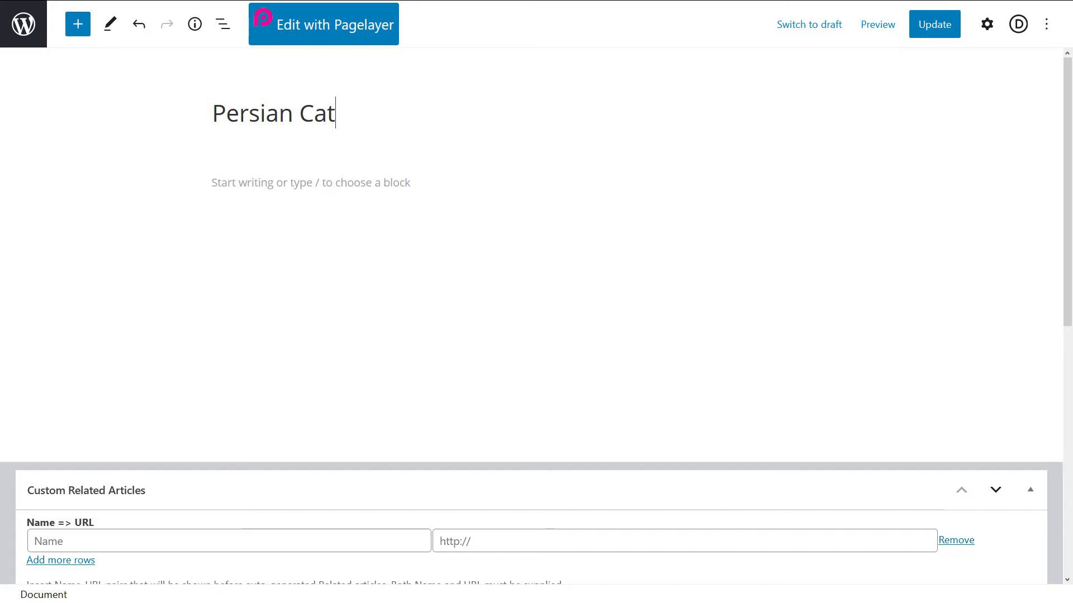
pyautogui.click(310, 182)
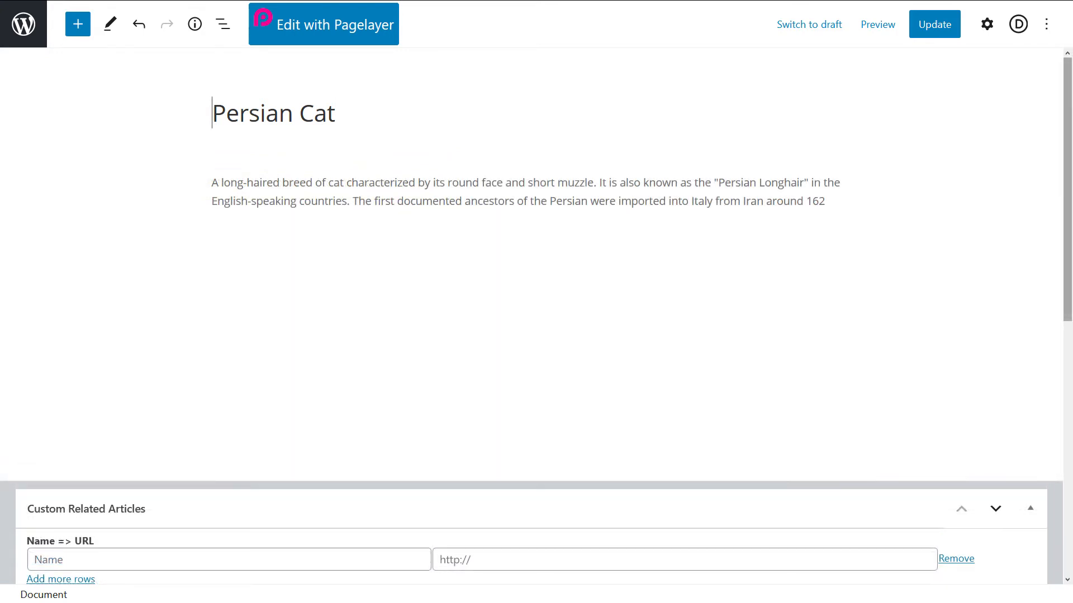
# - Assign the term to the Cats tooltip category from the settings sidebar
pyautogui.click(986, 24)
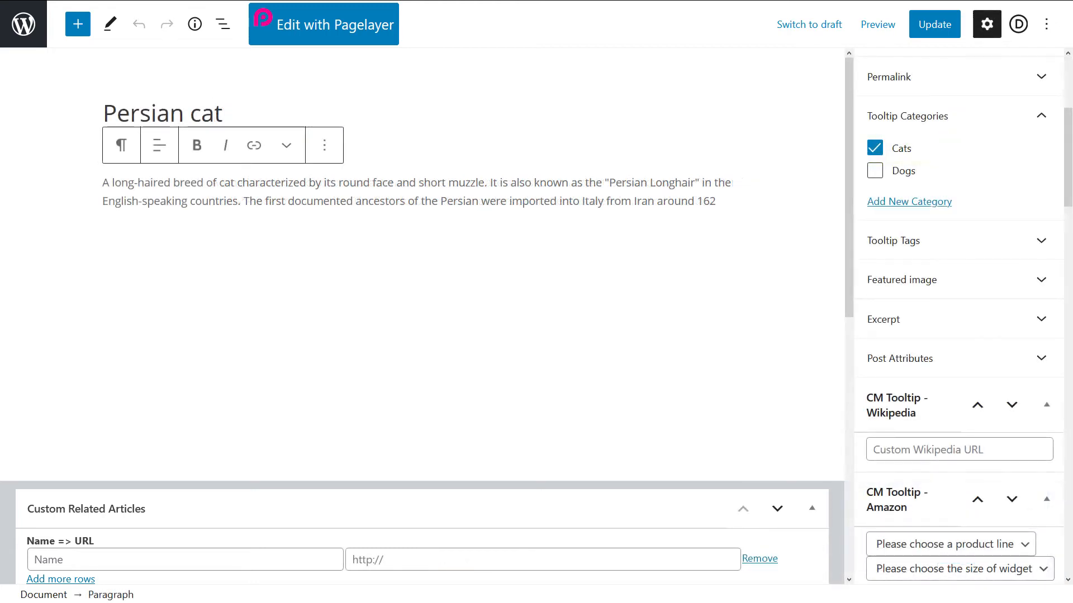
pyautogui.click(876, 24)
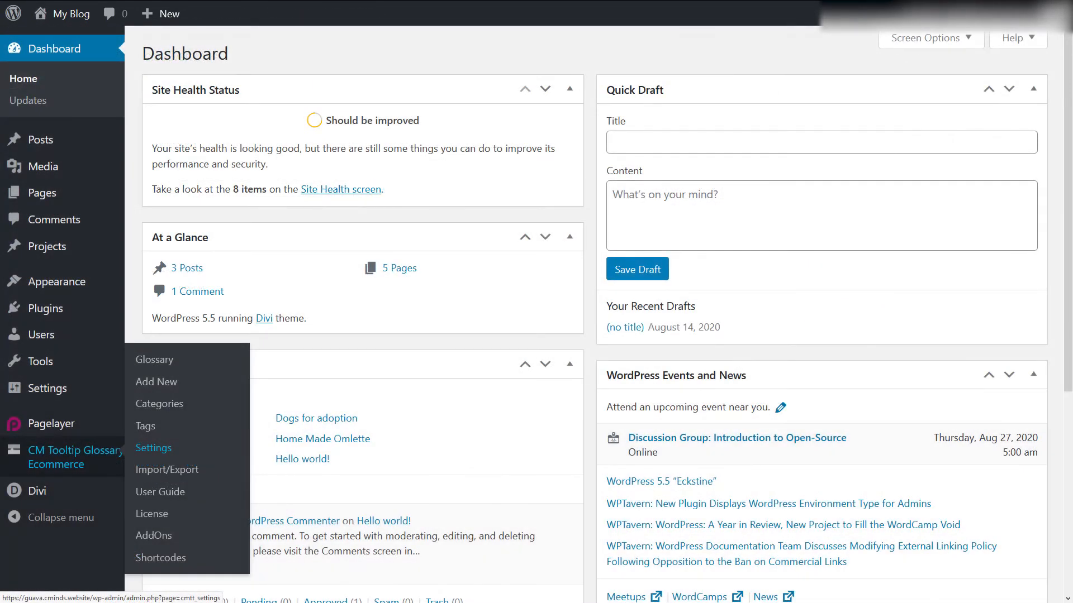
pyautogui.moveTo(153, 447)
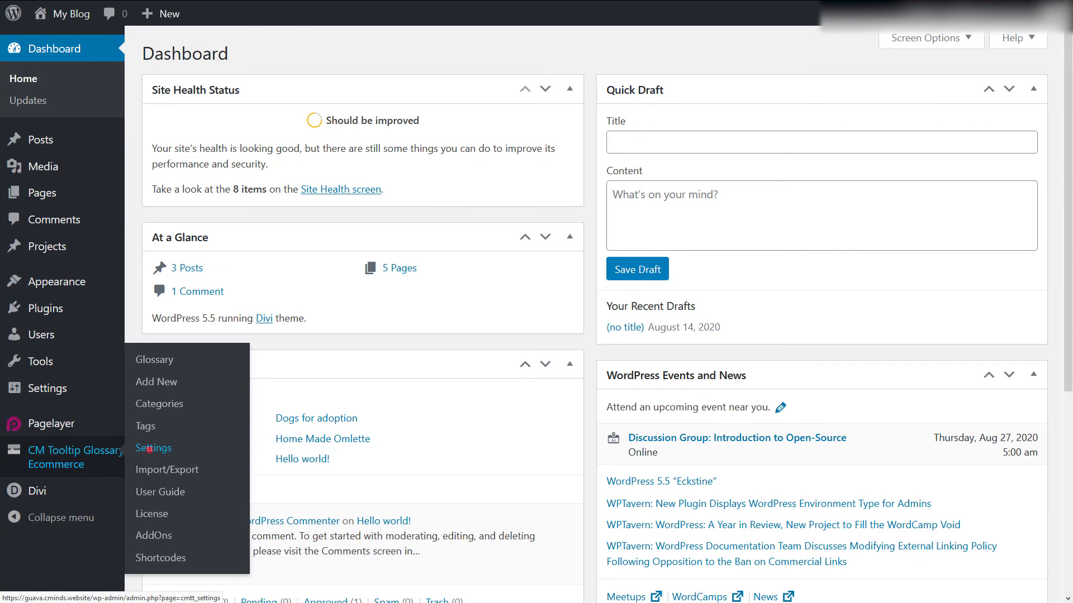
# - Go to the CM Tooltip Glossary settings and show the Tooltip section
pyautogui.click(154, 448)
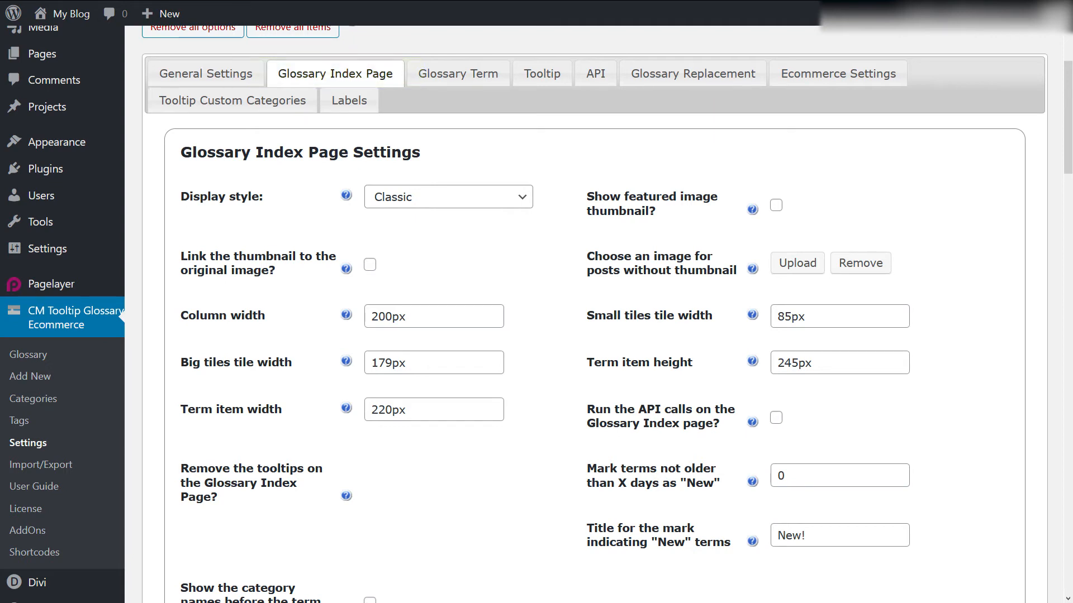
pyautogui.click(541, 74)
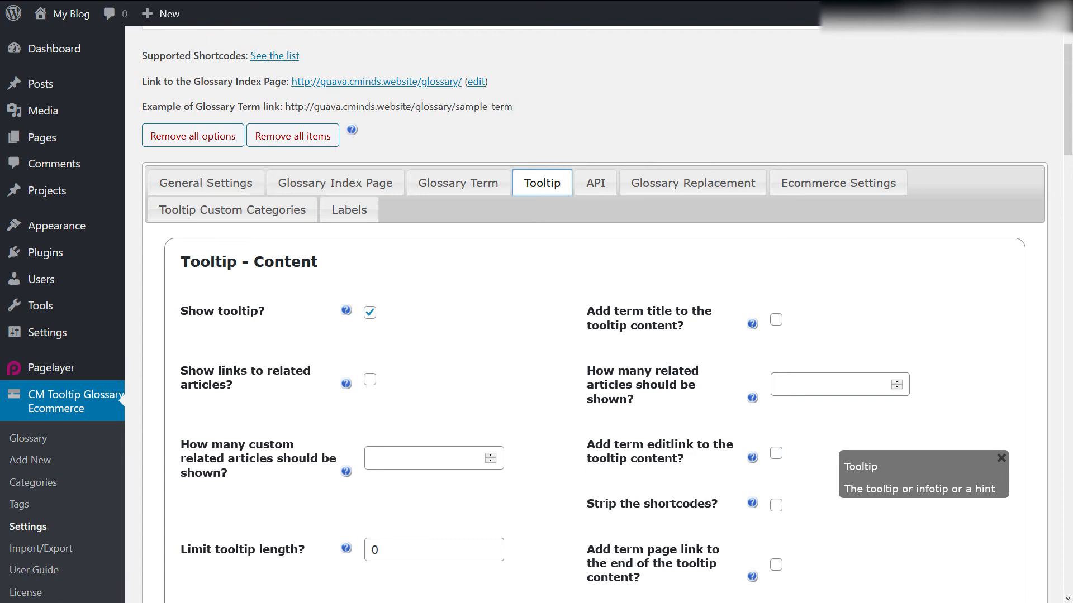
# - Scroll the Tooltip settings down to the Tooltip - Styling section
pyautogui.scroll(-3)
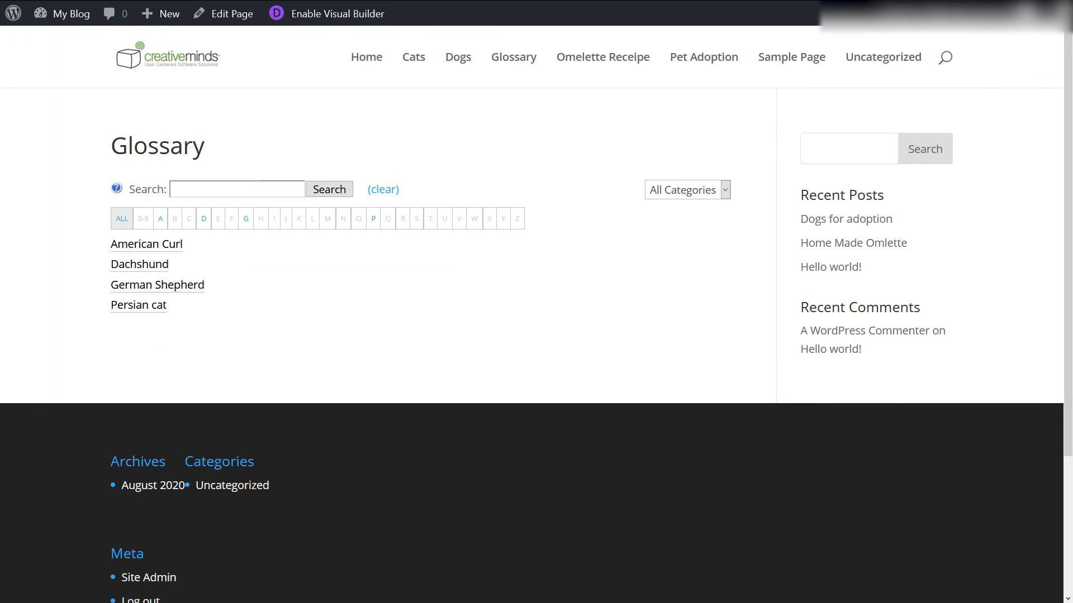
pyautogui.moveTo(138, 304)
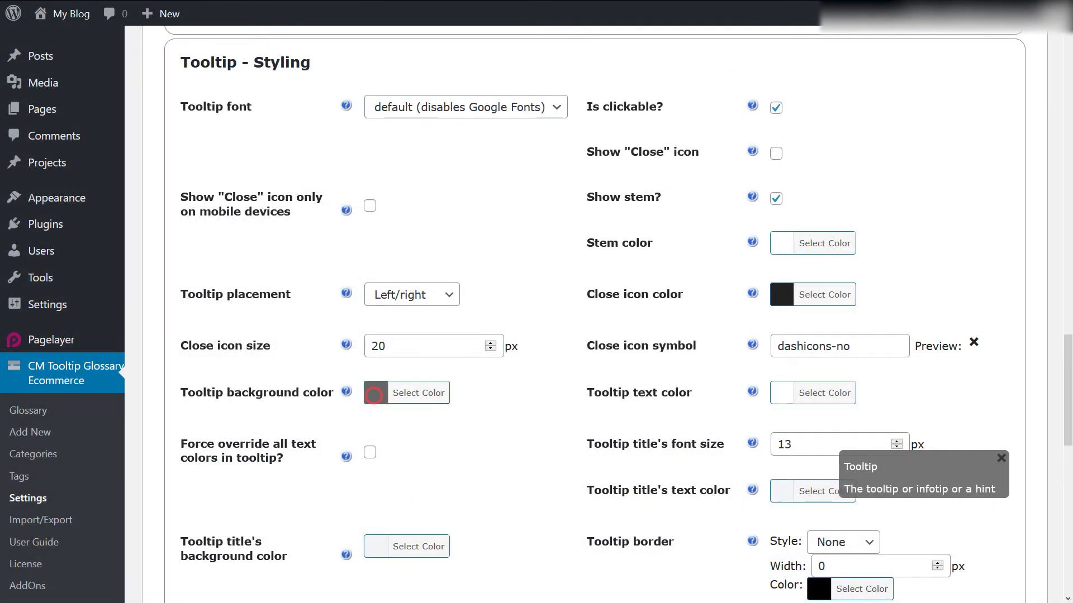
# - Set the tooltip background colour to blue and the index page display style to Term + definition
pyautogui.click(418, 393)
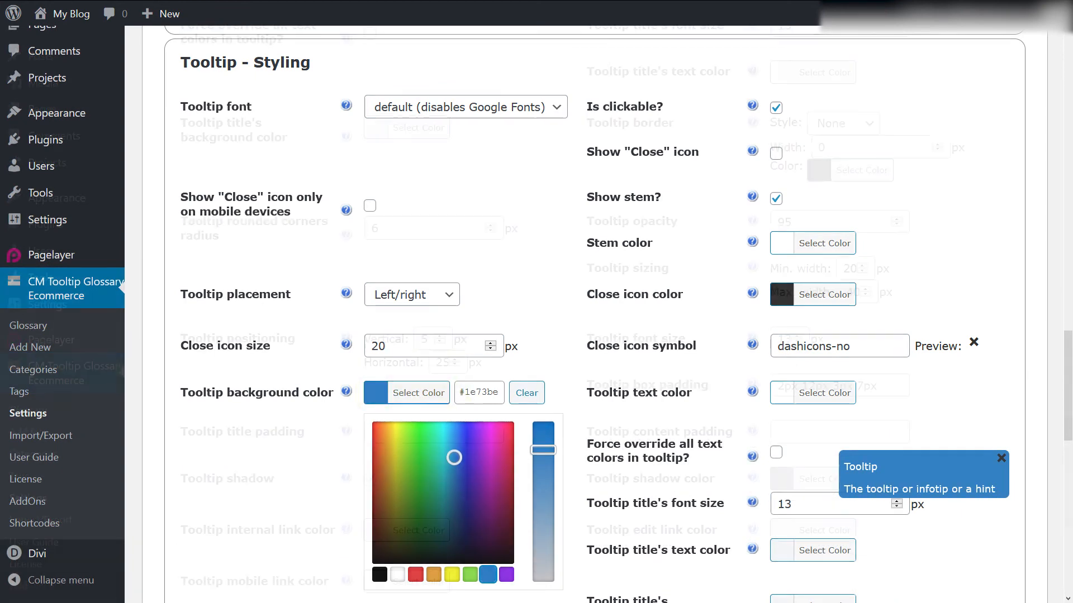
pyautogui.scroll(-3)
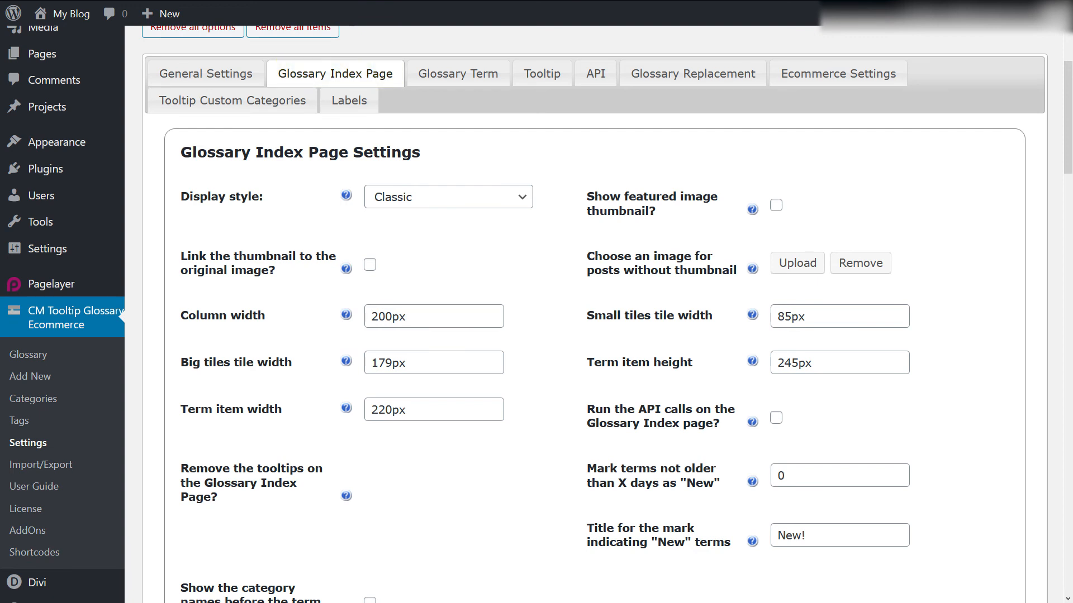
pyautogui.click(448, 196)
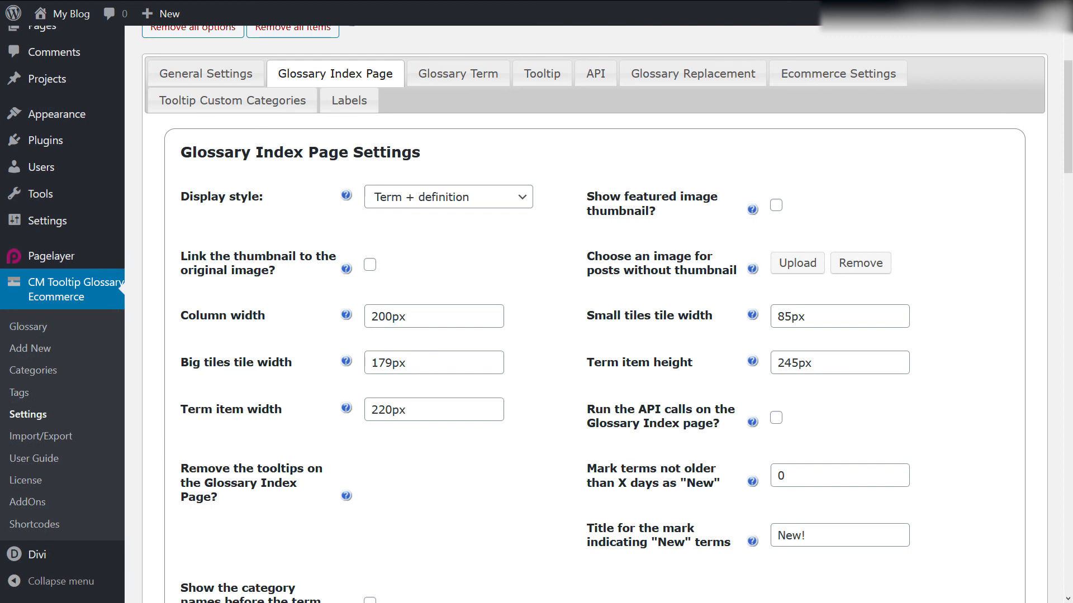